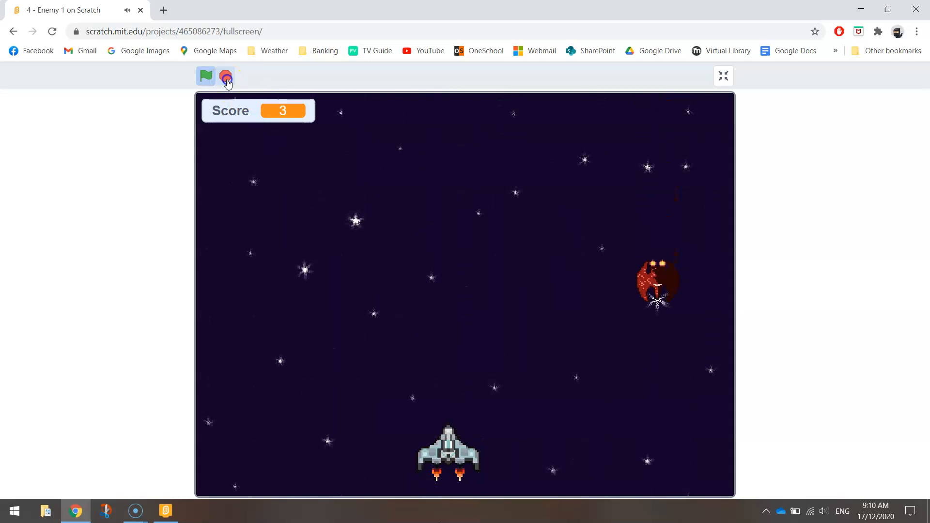
Stop the browser preview and test-run the game in the offline editor with Enemy1 selected.
{"action": "left_click", "coordinate": [226, 76]}
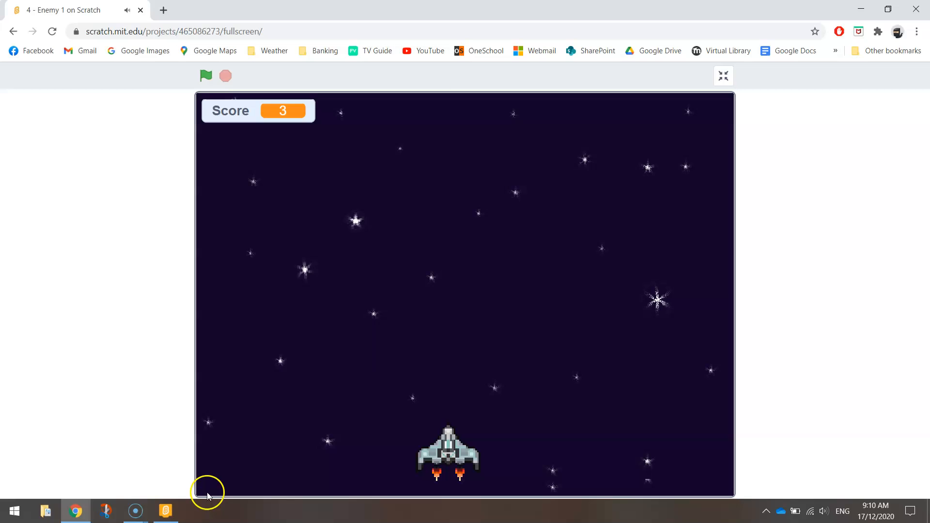
{"action": "left_click", "coordinate": [724, 75]}
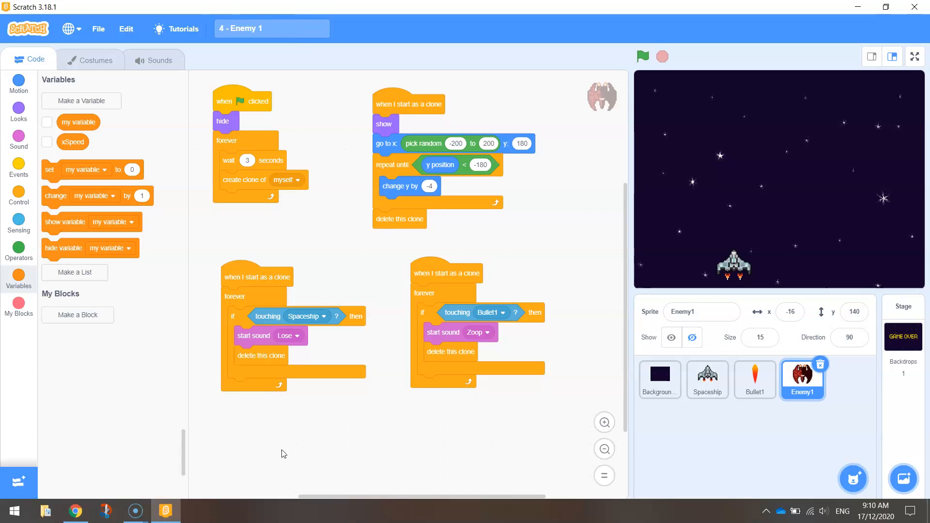
{"action": "left_click", "coordinate": [641, 56]}
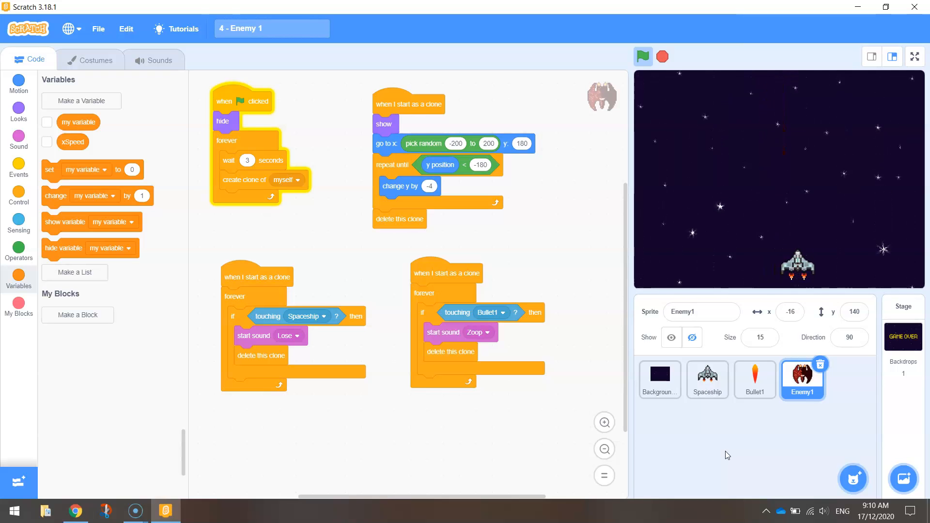
{"action": "left_click", "coordinate": [662, 58]}
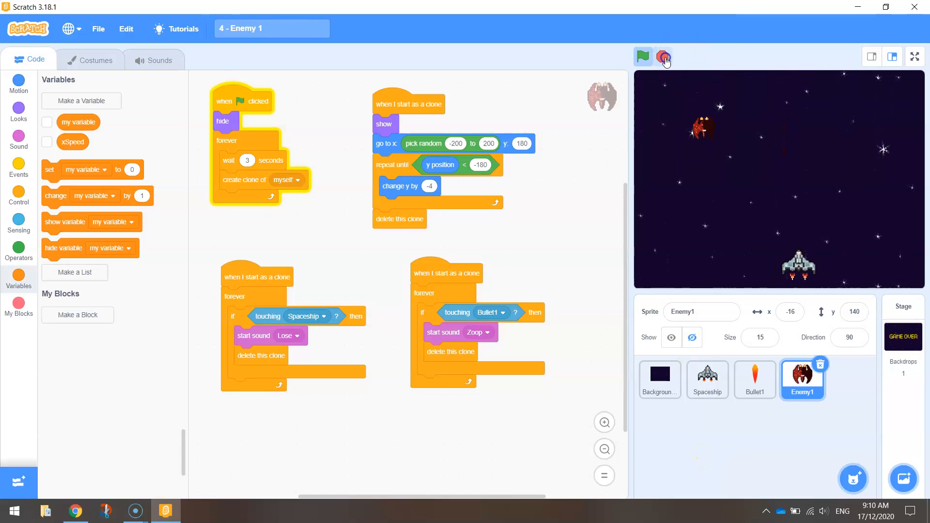
{"action": "left_click", "coordinate": [665, 57]}
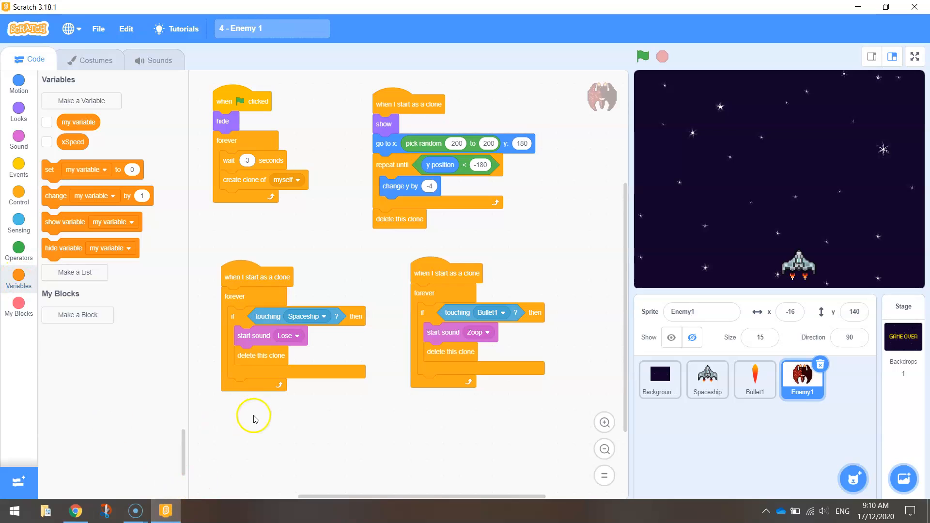
{"action": "mouse_move", "coordinate": [232, 447]}
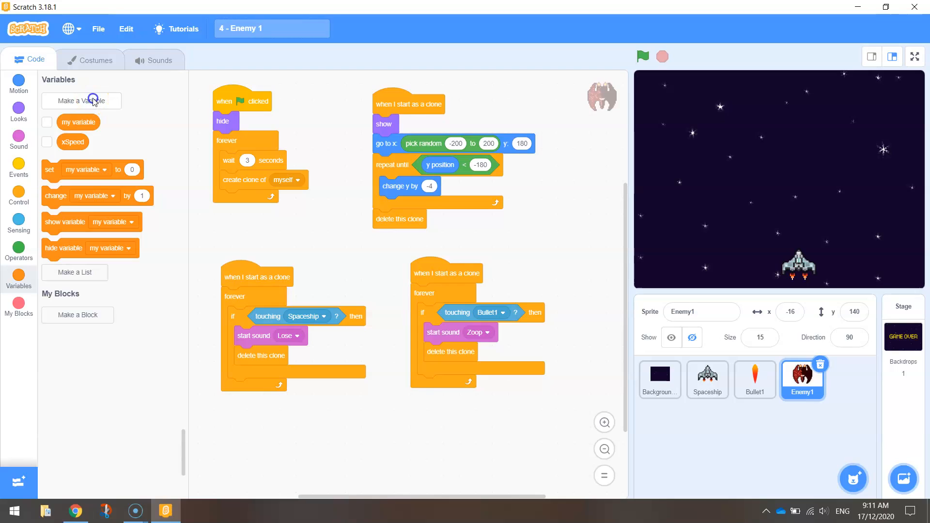
Create a variable named Score shared by all sprites.
{"action": "left_click", "coordinate": [82, 100]}
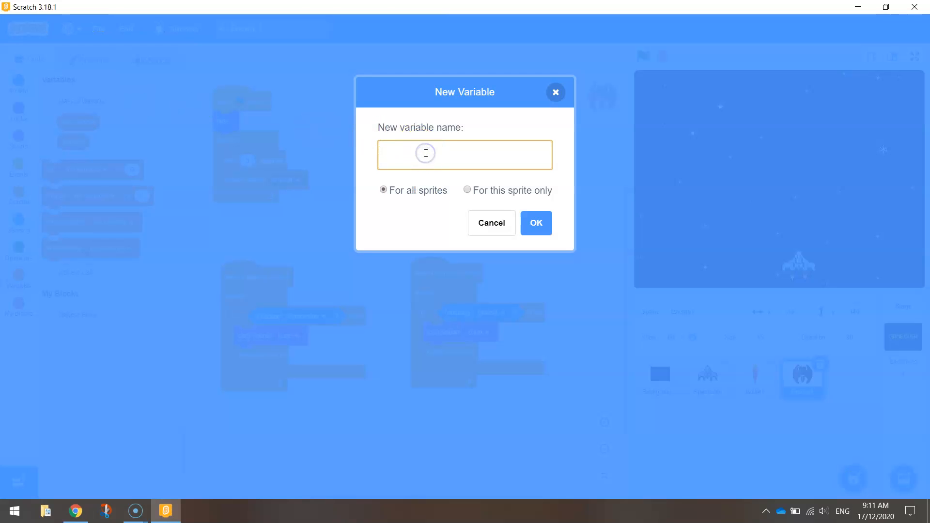
{"action": "type", "text": "Score"}
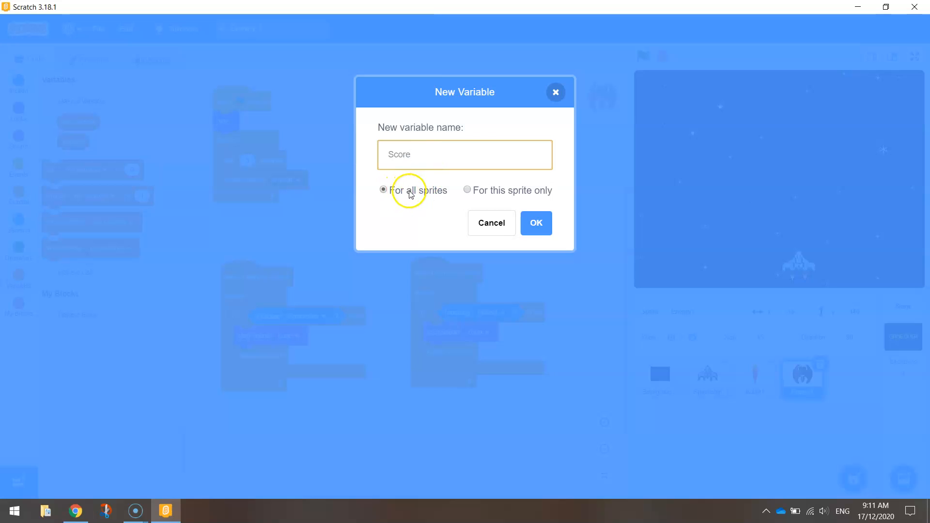
{"action": "left_click", "coordinate": [535, 223]}
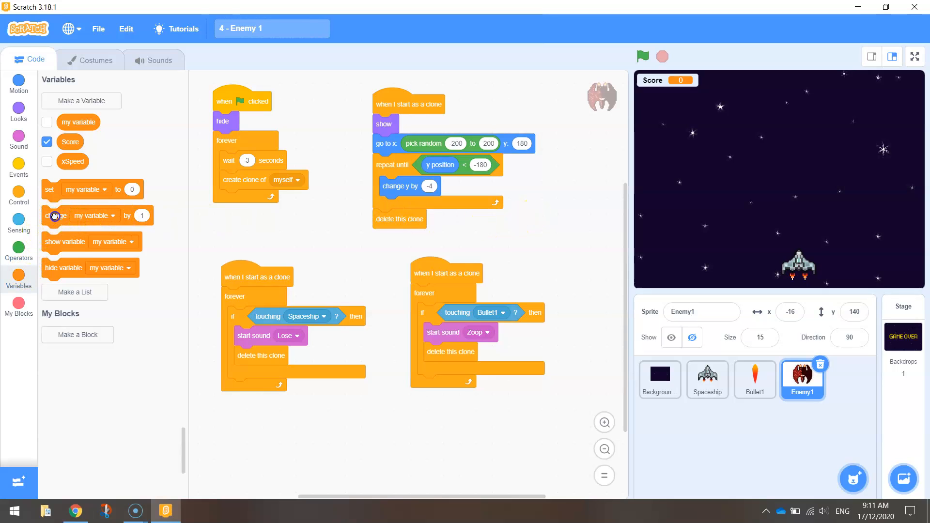
Make the bullet-hit script change Score by 1 right after the Zoop sound.
{"action": "left_click_drag", "start_coordinate": [56, 215], "coordinate": [203, 221]}
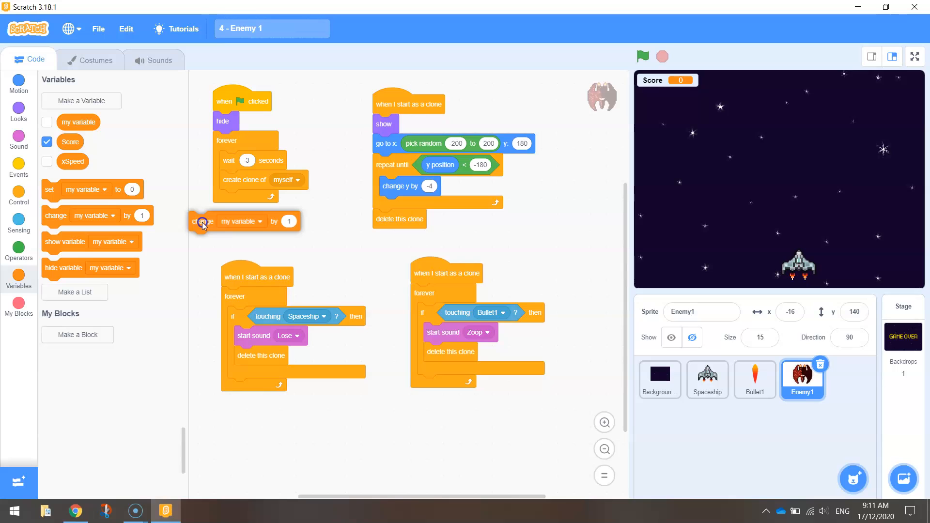
{"action": "left_click_drag", "start_coordinate": [202, 221], "coordinate": [229, 235]}
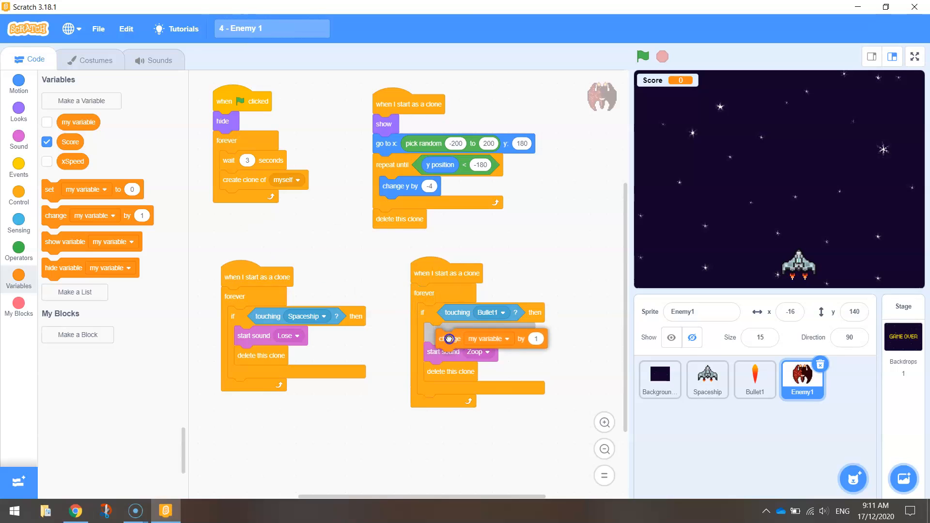
{"action": "left_click_drag", "start_coordinate": [449, 338], "coordinate": [444, 357]}
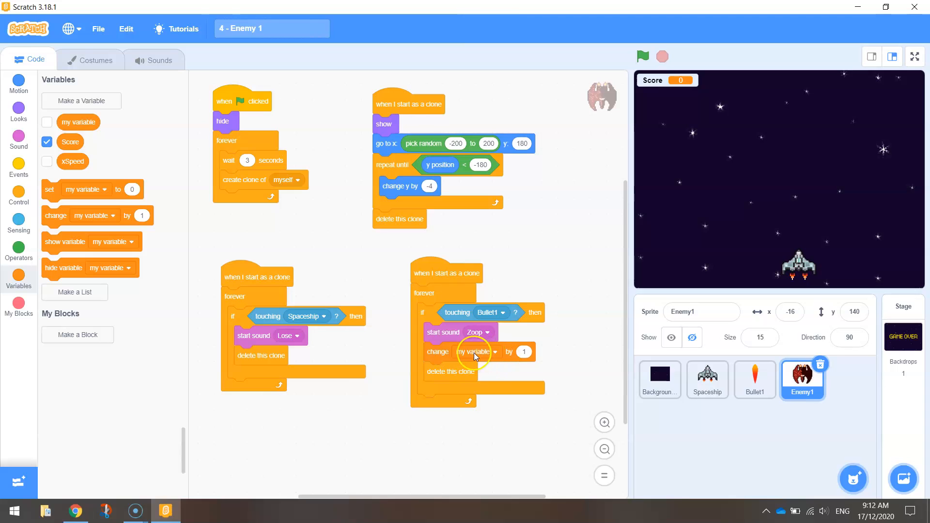
{"action": "mouse_move", "coordinate": [497, 359]}
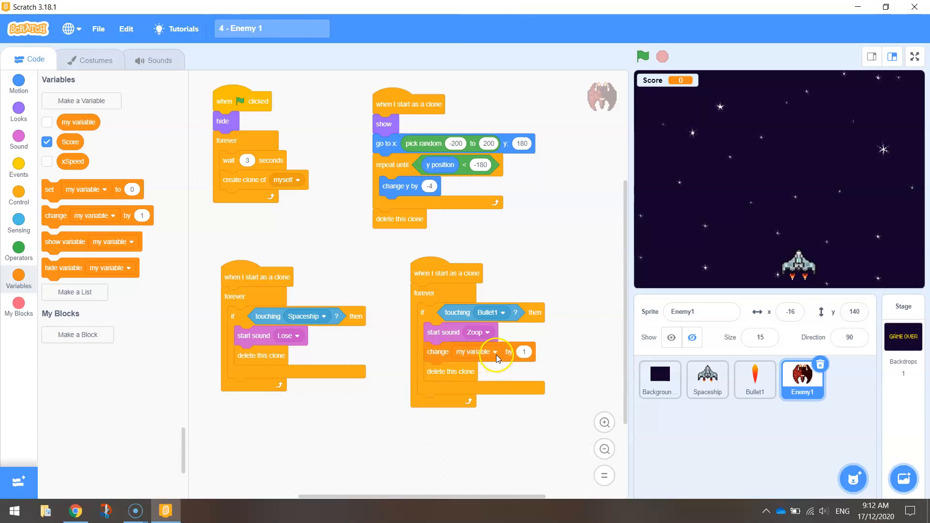
{"action": "left_click", "coordinate": [475, 352]}
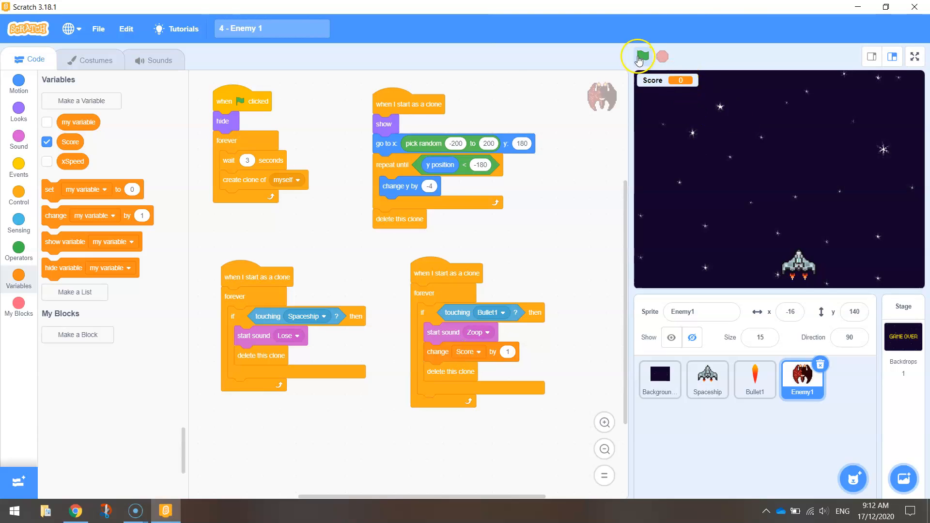
Play-test the game full screen until Score reaches 4, then return to the editor.
{"action": "left_click", "coordinate": [643, 57]}
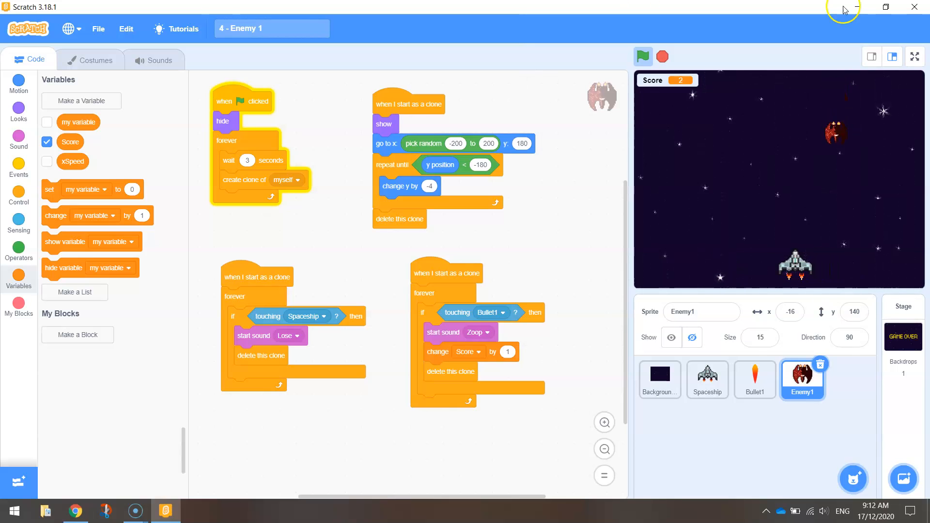
{"action": "left_click", "coordinate": [914, 56]}
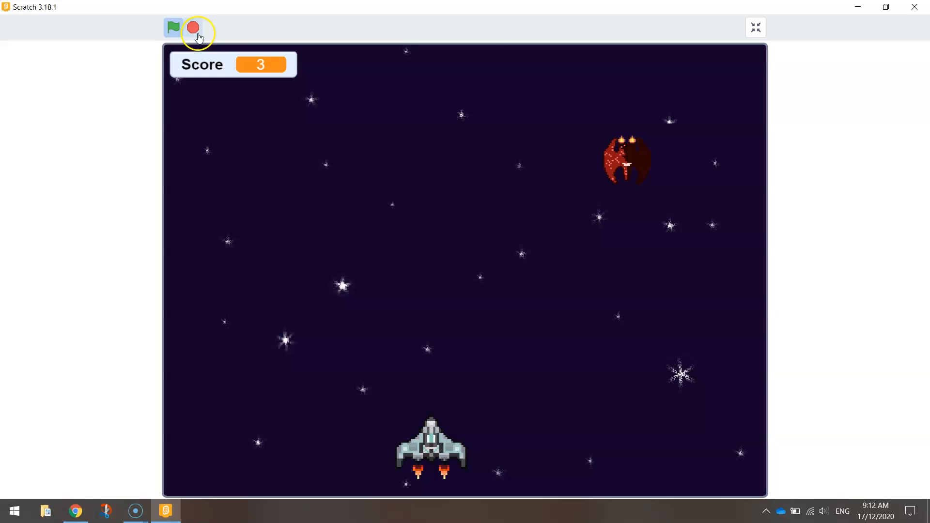
{"action": "left_click", "coordinate": [193, 27]}
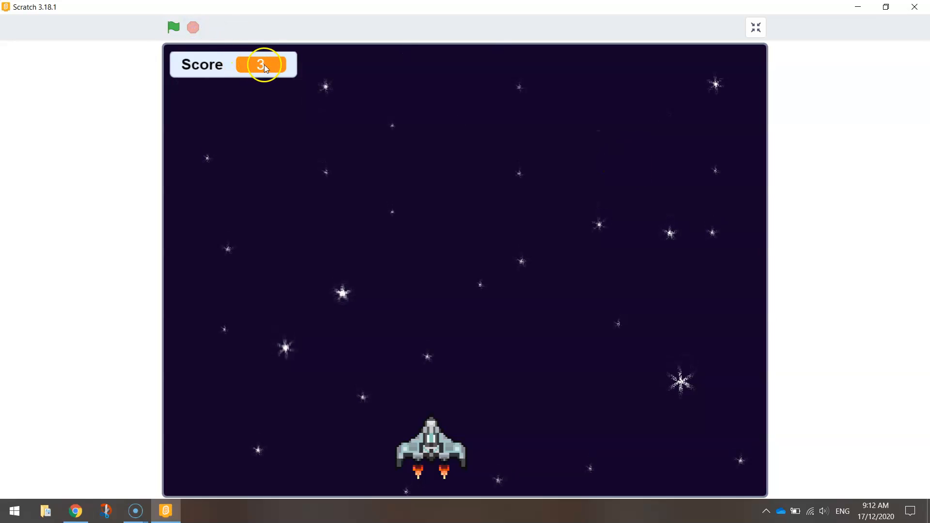
{"action": "mouse_move", "coordinate": [236, 61]}
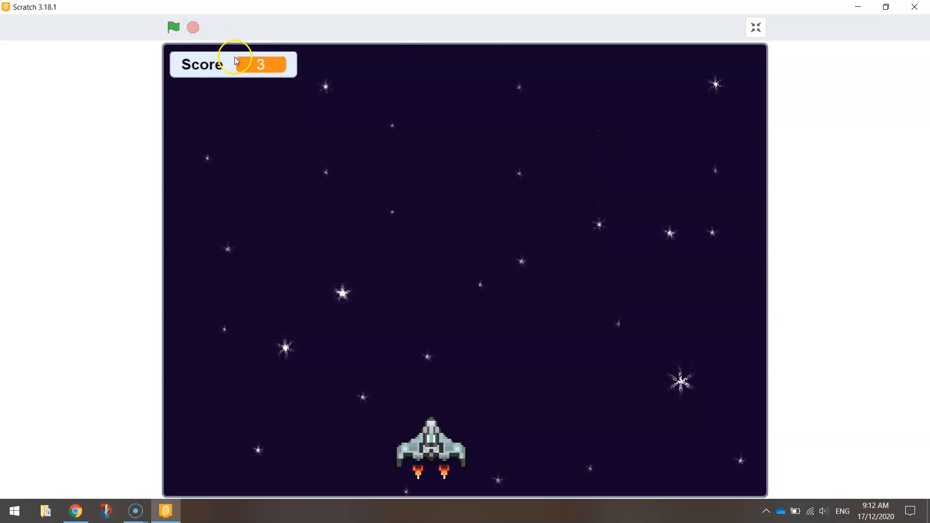
{"action": "mouse_move", "coordinate": [173, 28]}
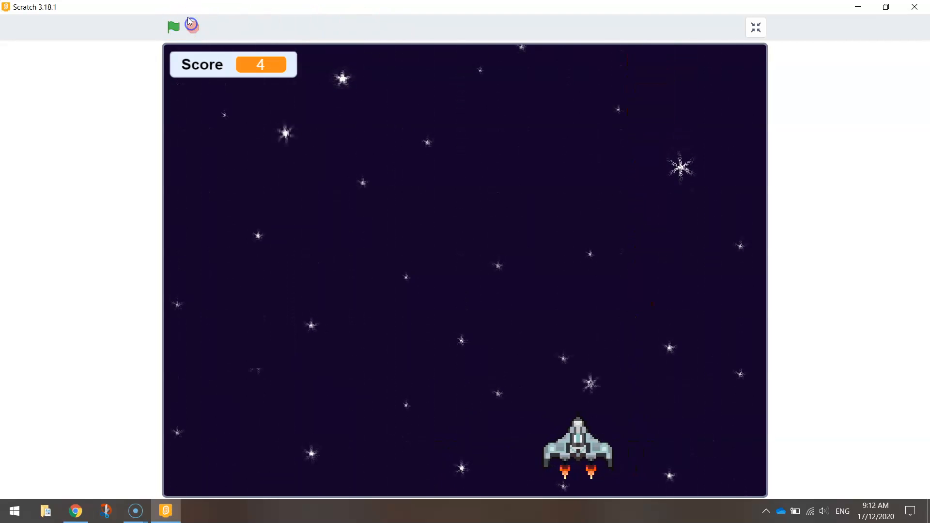
{"action": "mouse_move", "coordinate": [755, 28]}
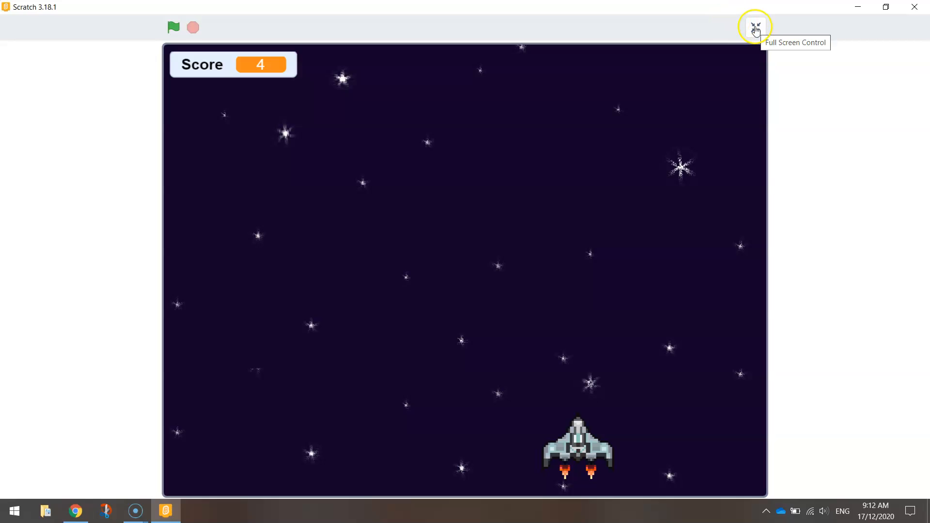
{"action": "left_click", "coordinate": [755, 28]}
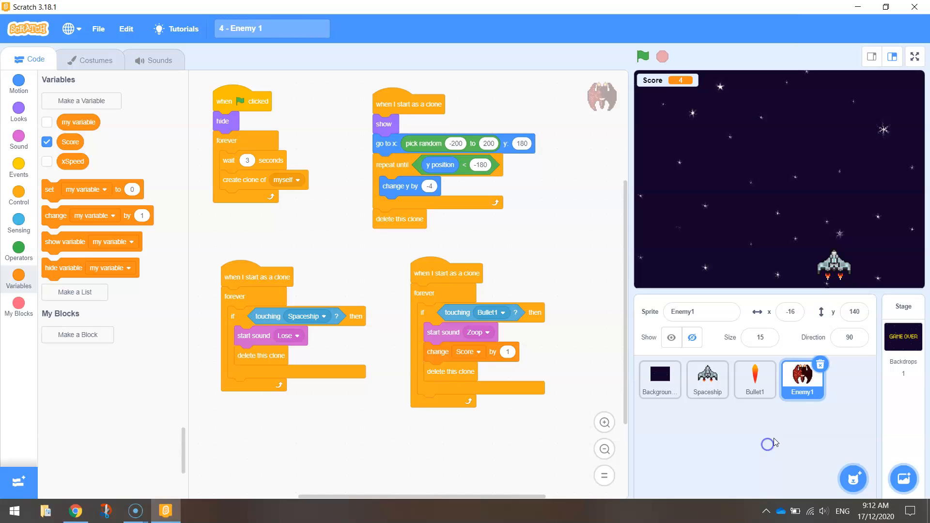
{"action": "mouse_move", "coordinate": [827, 467]}
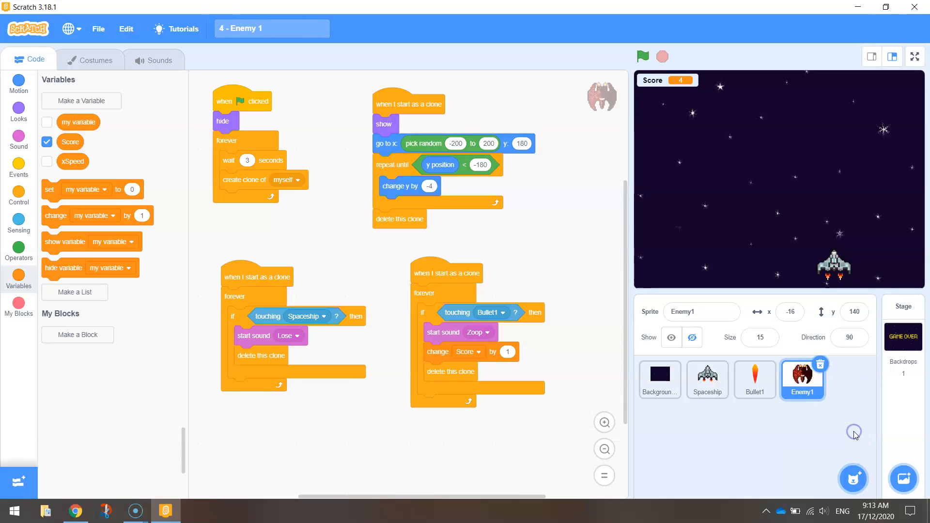
Add a new blank painted sprite and rename it Controller.
{"action": "left_click", "coordinate": [852, 479]}
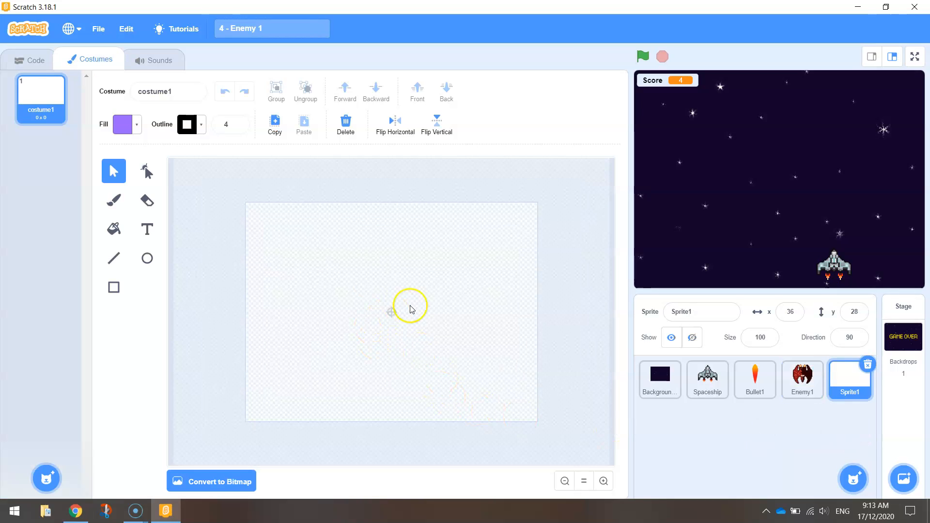
{"action": "left_click", "coordinate": [30, 60]}
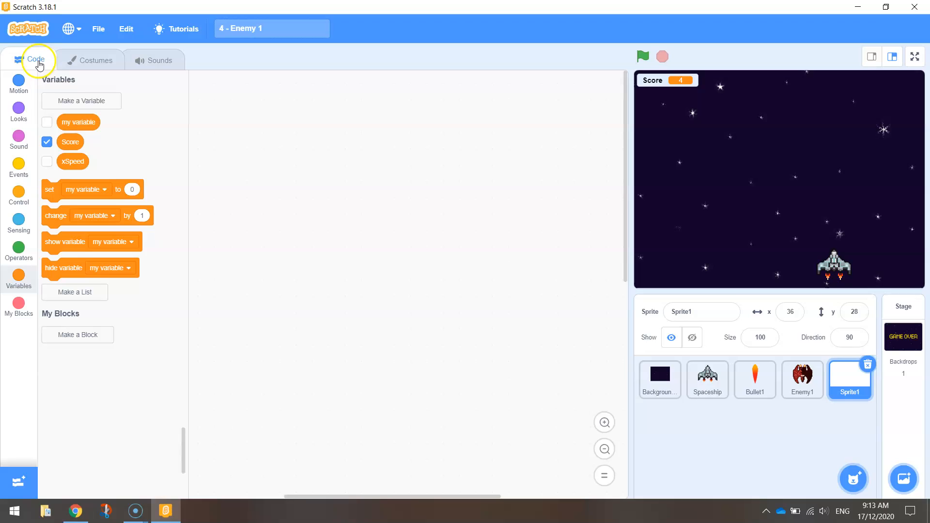
{"action": "mouse_move", "coordinate": [707, 361]}
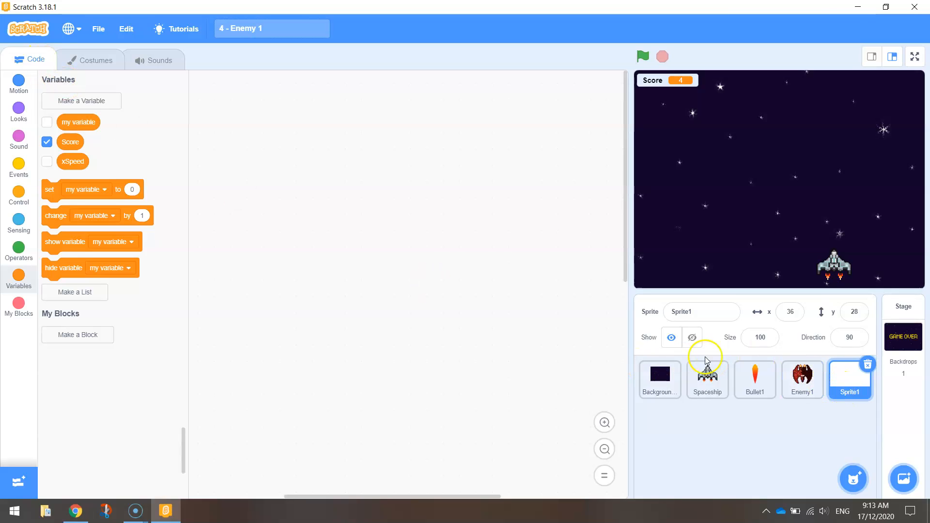
{"action": "left_click", "coordinate": [702, 311]}
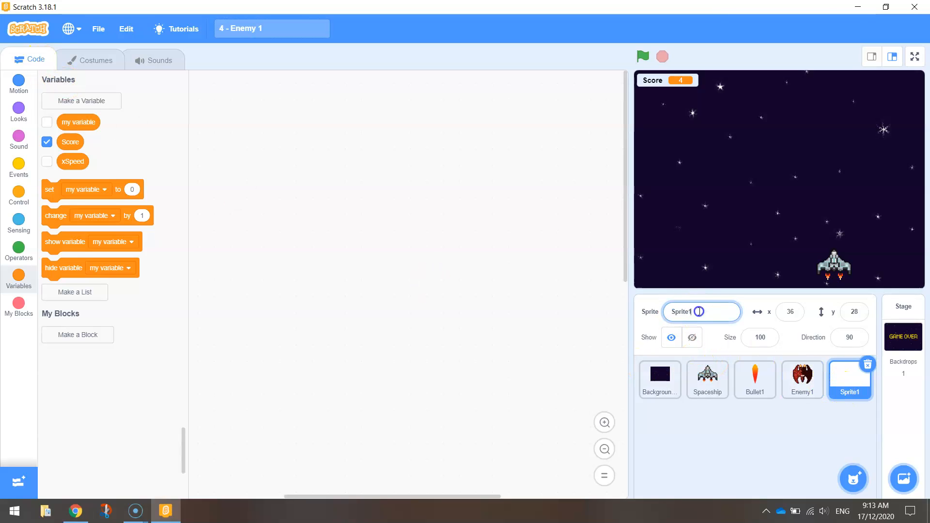
{"action": "type", "text": "Controller"}
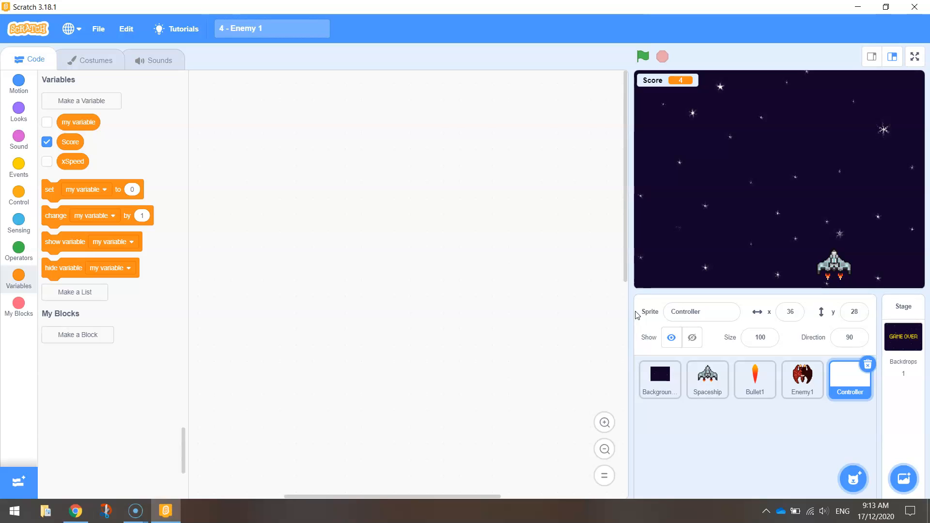
Give Controller a green-flag script that sets Score to 0.
{"action": "left_click", "coordinate": [18, 168]}
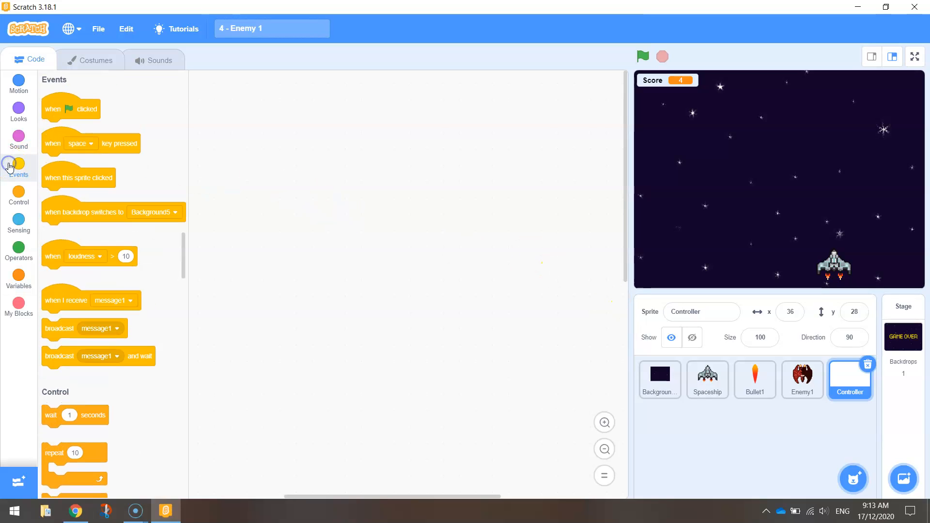
{"action": "left_click_drag", "start_coordinate": [70, 108], "coordinate": [247, 125]}
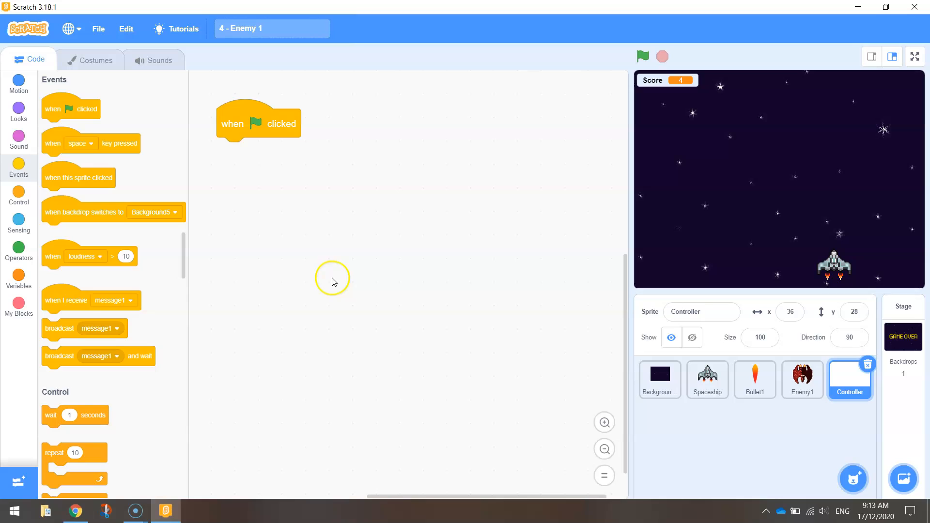
{"action": "left_click", "coordinate": [18, 276]}
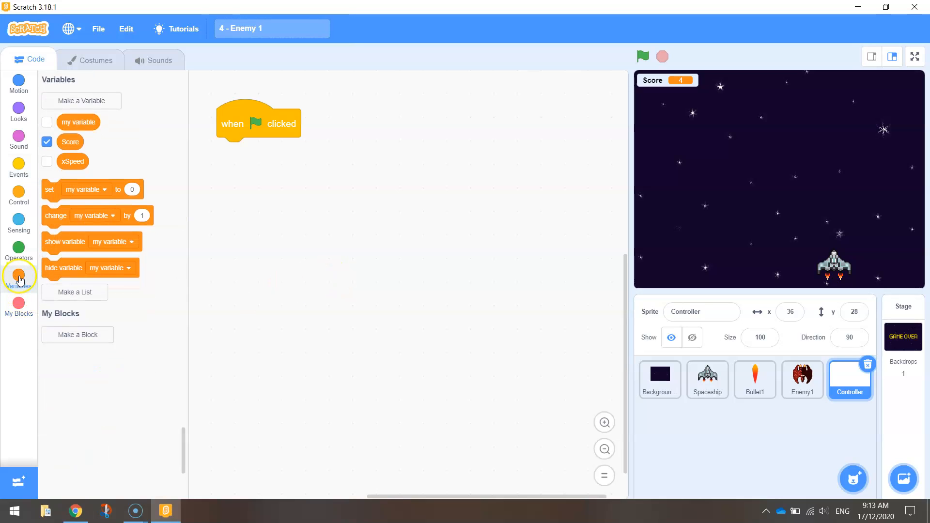
{"action": "left_click_drag", "start_coordinate": [49, 189], "coordinate": [238, 159]}
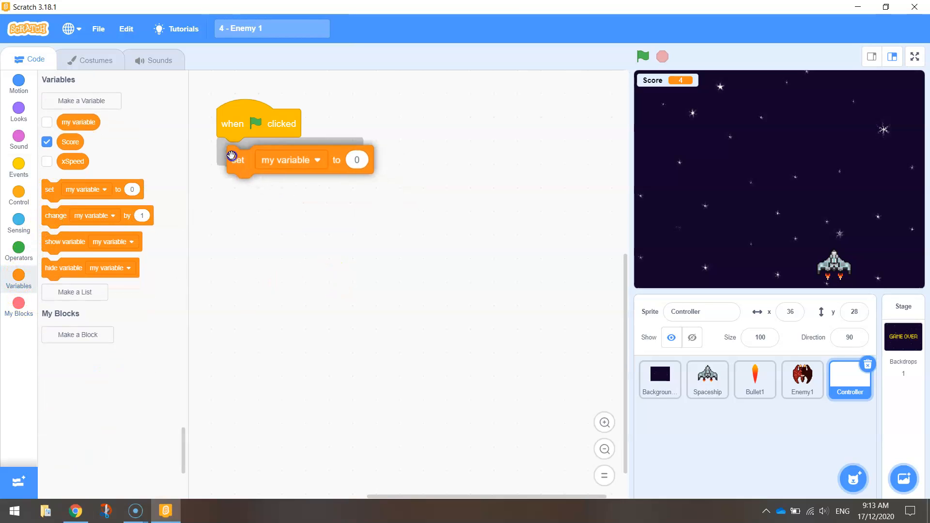
{"action": "left_click", "coordinate": [290, 160]}
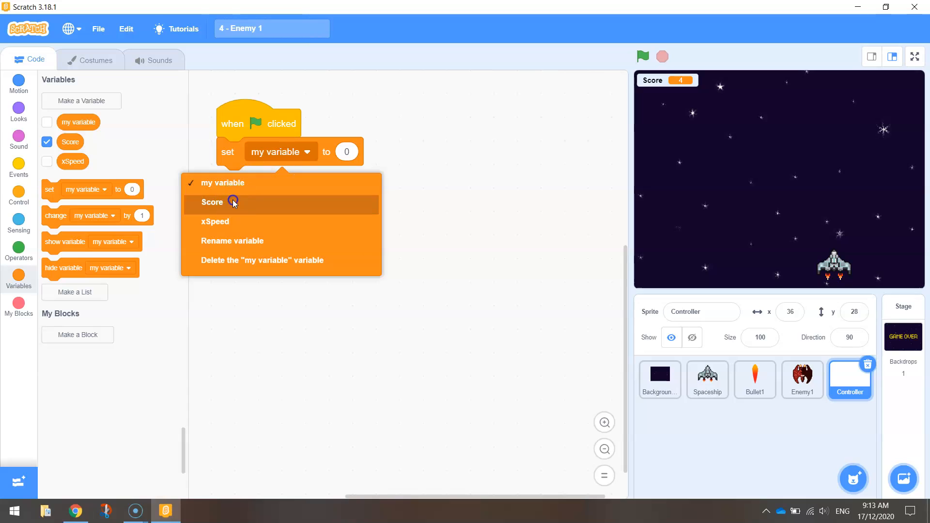
{"action": "left_click", "coordinate": [212, 201]}
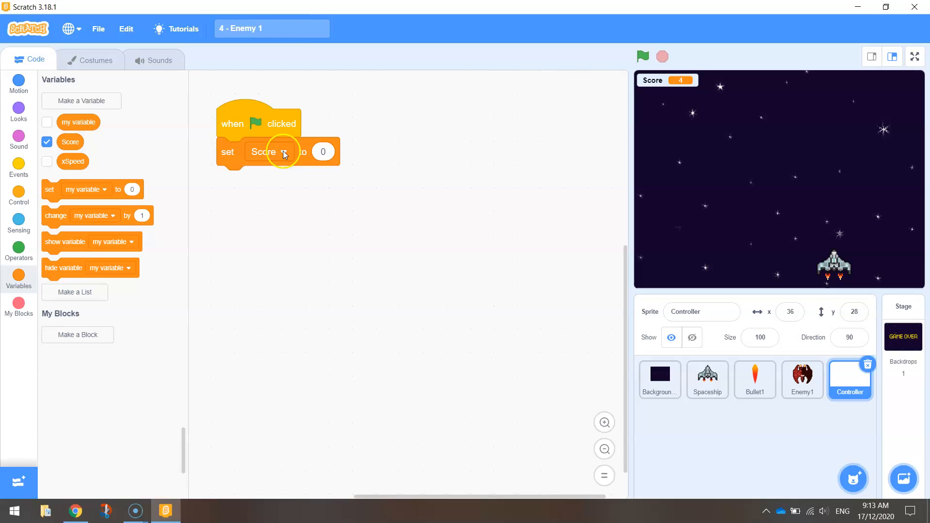
{"action": "mouse_move", "coordinate": [762, 422]}
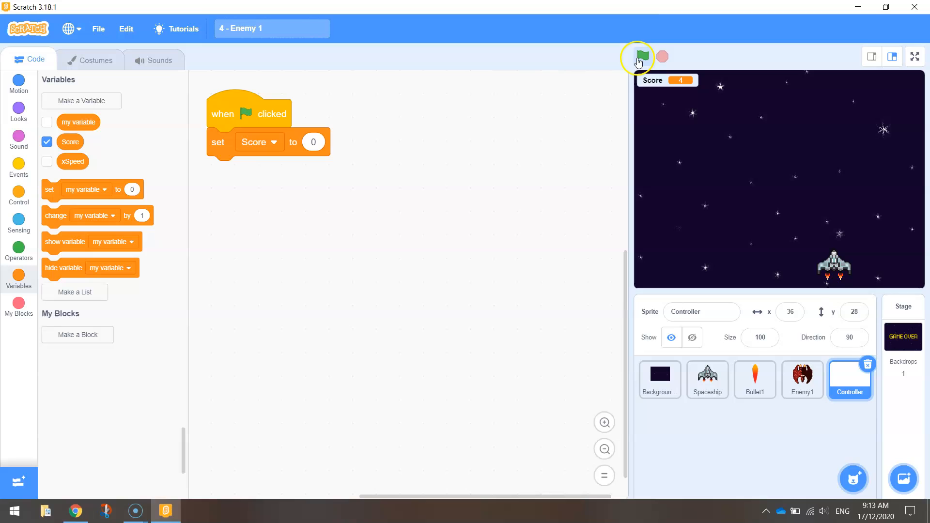
Play-test full screen and restart so Score resets to 0, then return to the editor.
{"action": "left_click", "coordinate": [643, 56]}
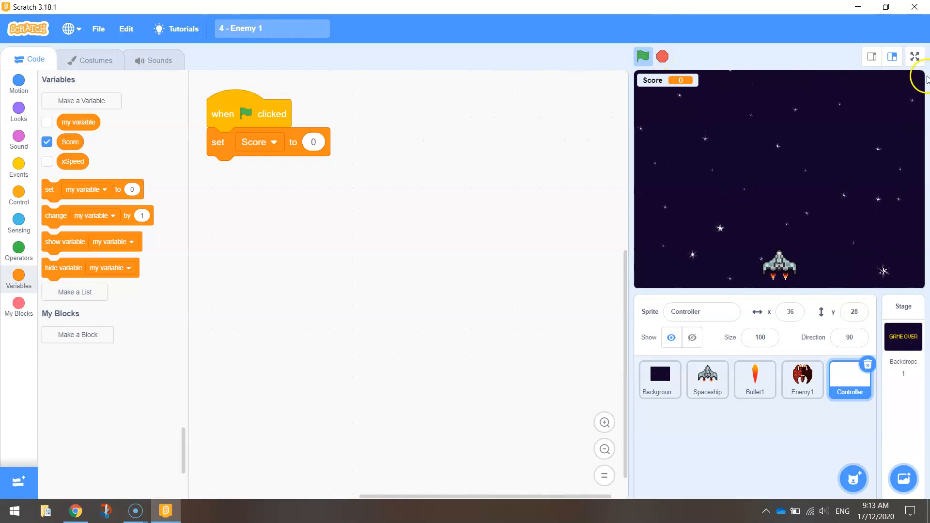
{"action": "left_click", "coordinate": [916, 57]}
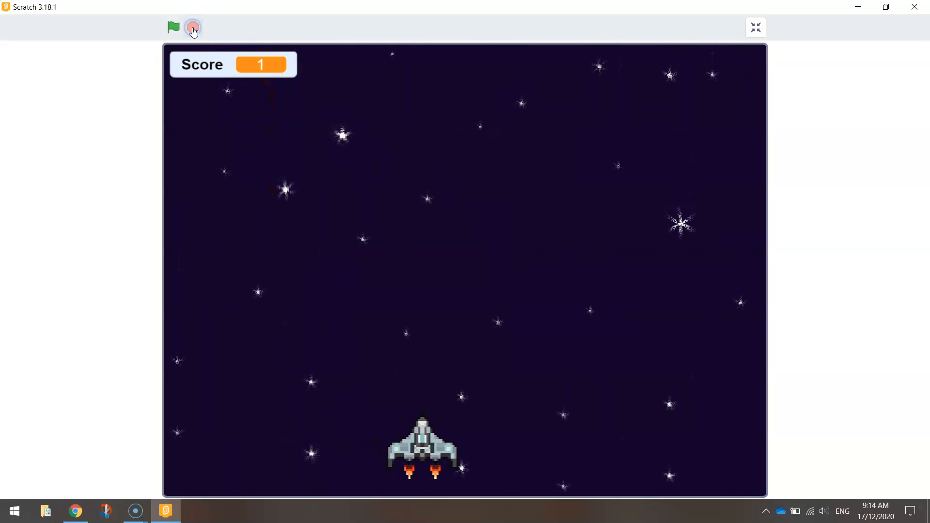
{"action": "mouse_move", "coordinate": [173, 28]}
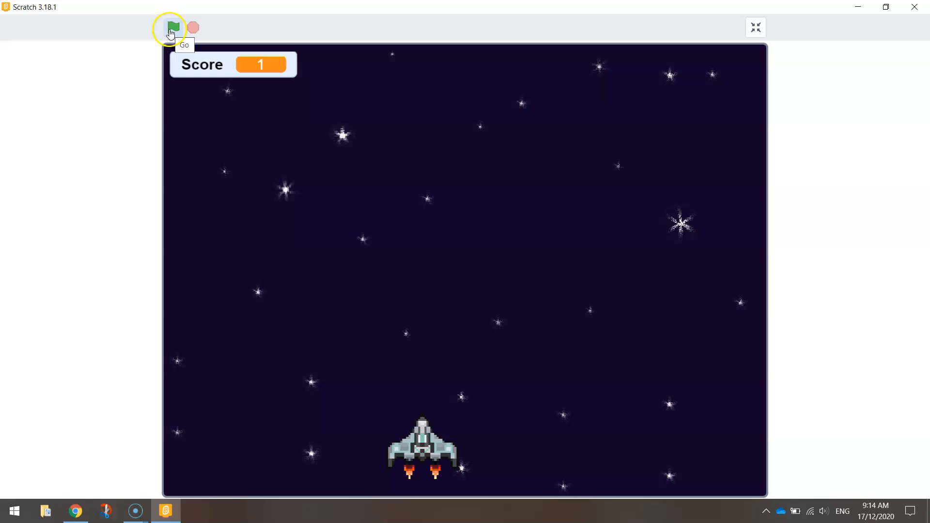
{"action": "left_click", "coordinate": [172, 27]}
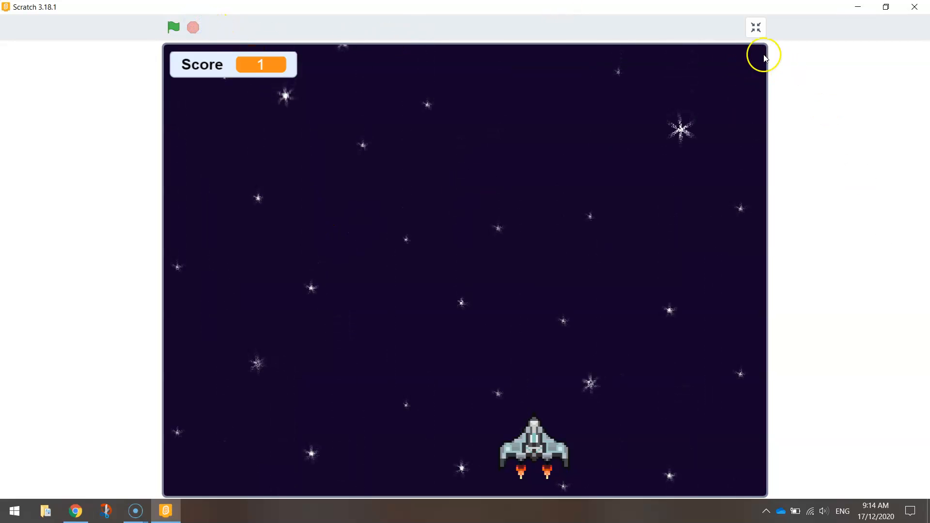
{"action": "left_click", "coordinate": [756, 27]}
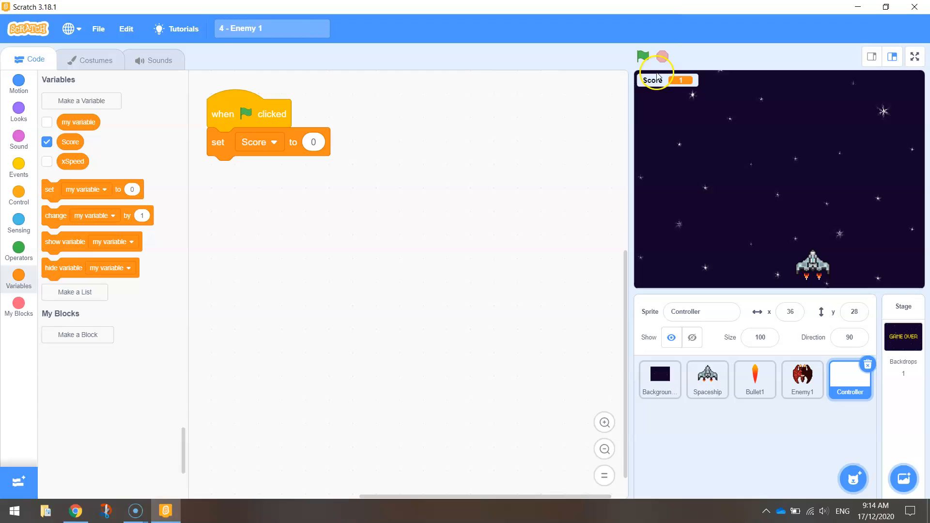